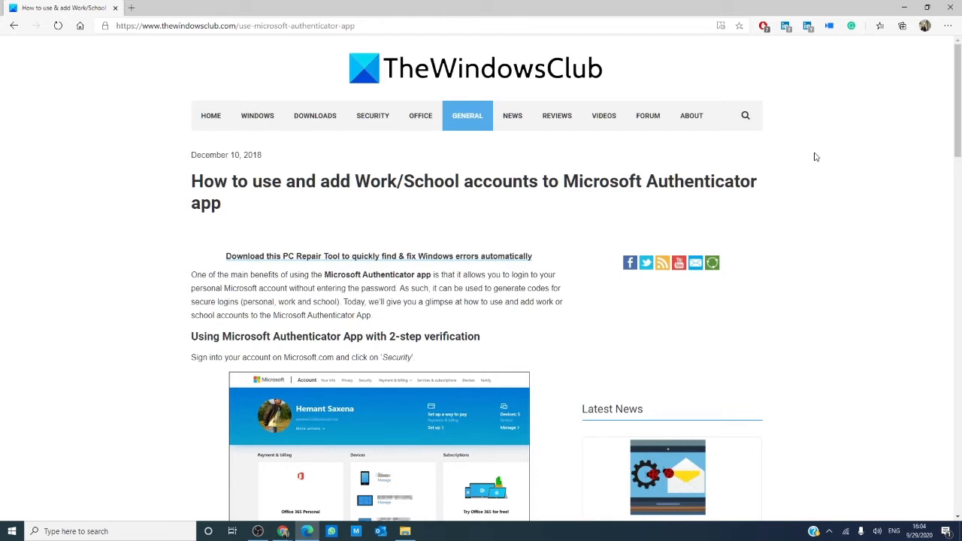
mouse_move(157, 43)
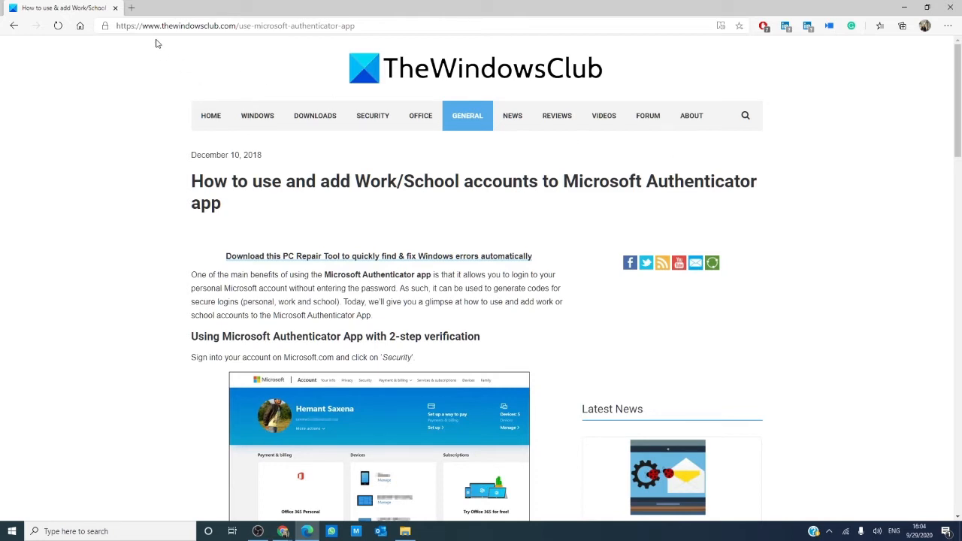
Scroll the TheWindowsClub article down to the 'Setup 2-step verification' screenshot.
scroll("down", 3)
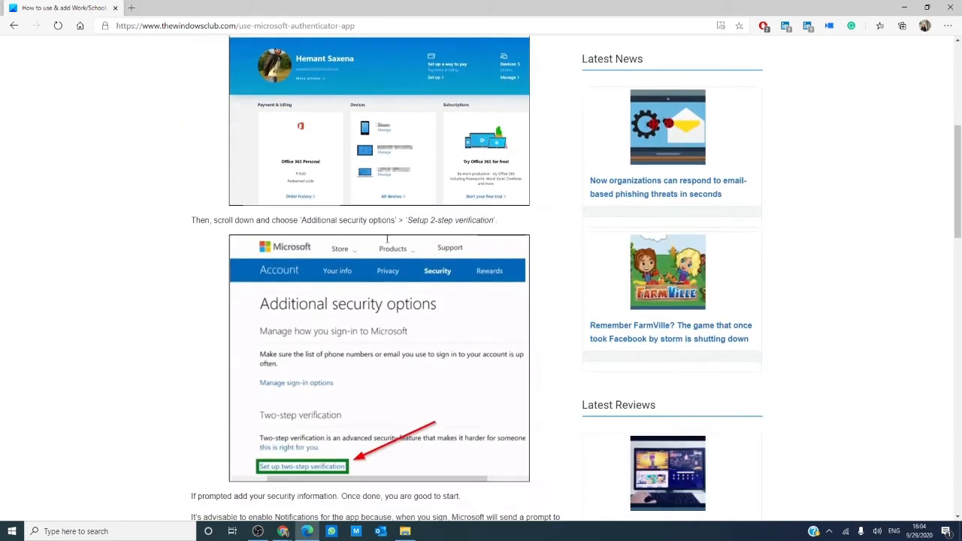
scroll("down", 3)
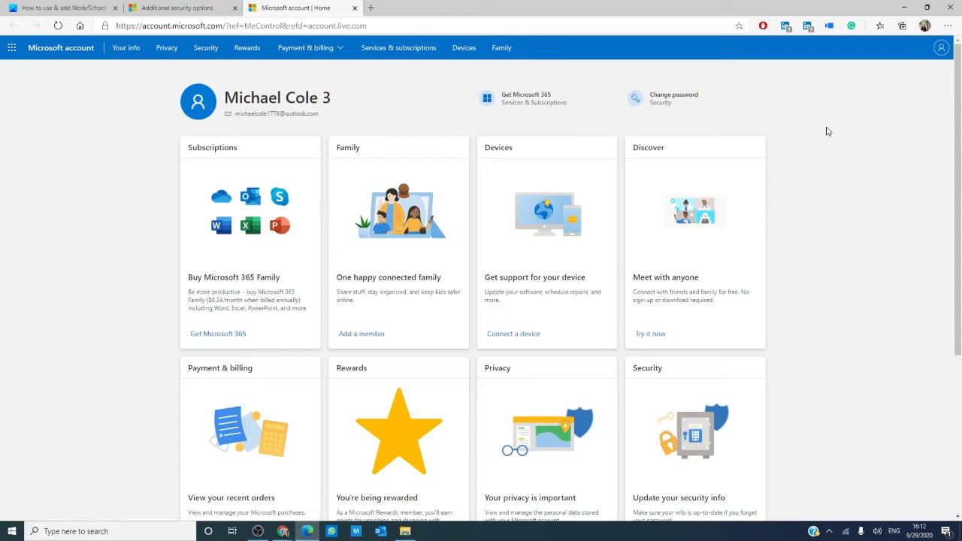
Open Additional security options via Explore under More security options.
scroll("down", 3)
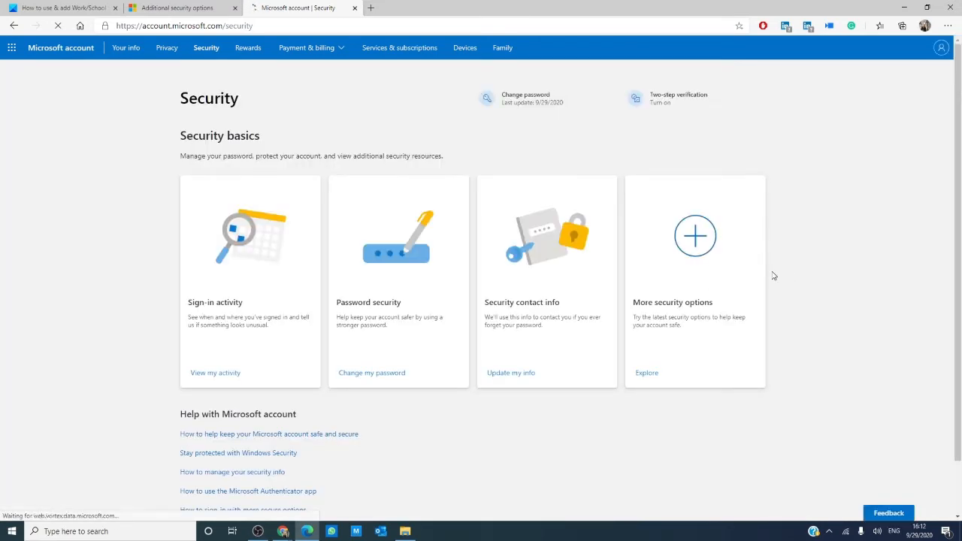
left_click(646, 373)
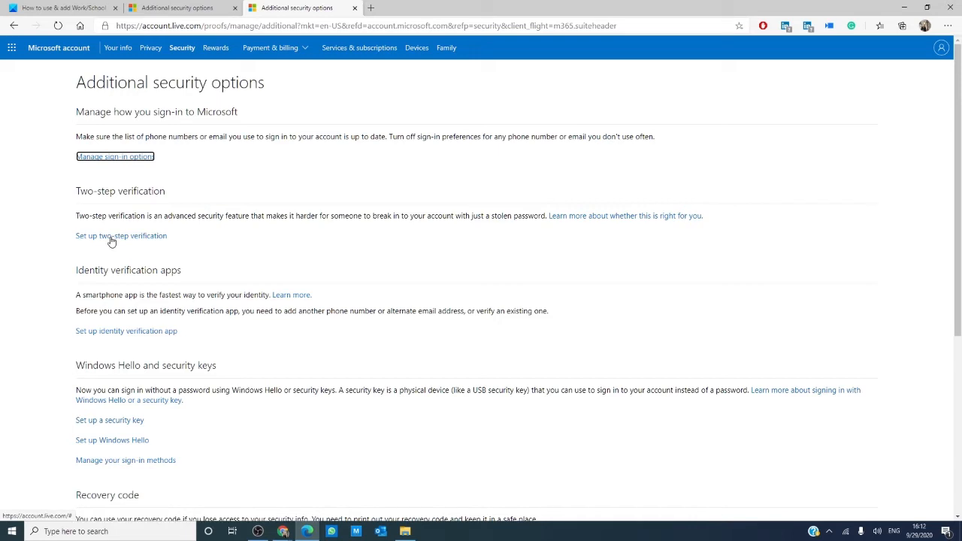
Start 'Set up two-step verification' and continue past the introduction page.
left_click(121, 235)
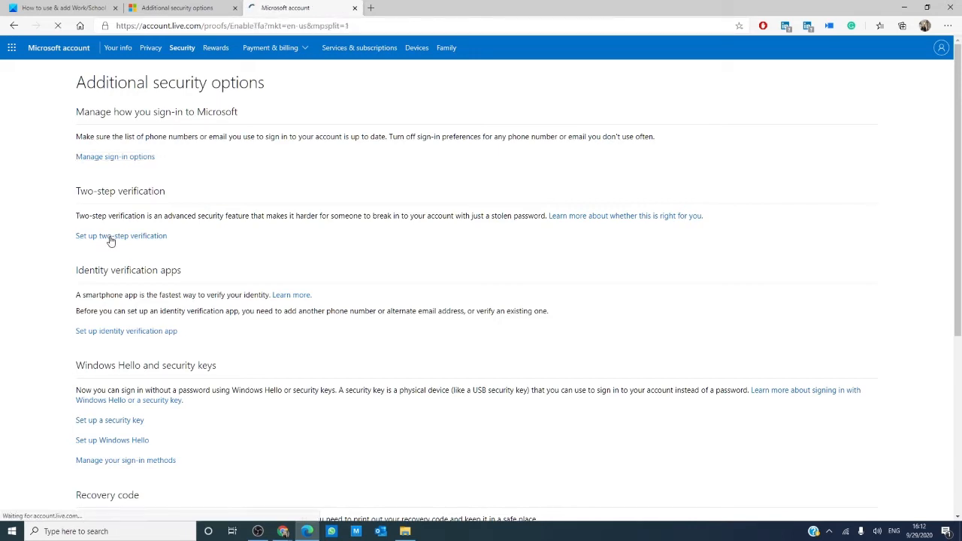
left_click(121, 235)
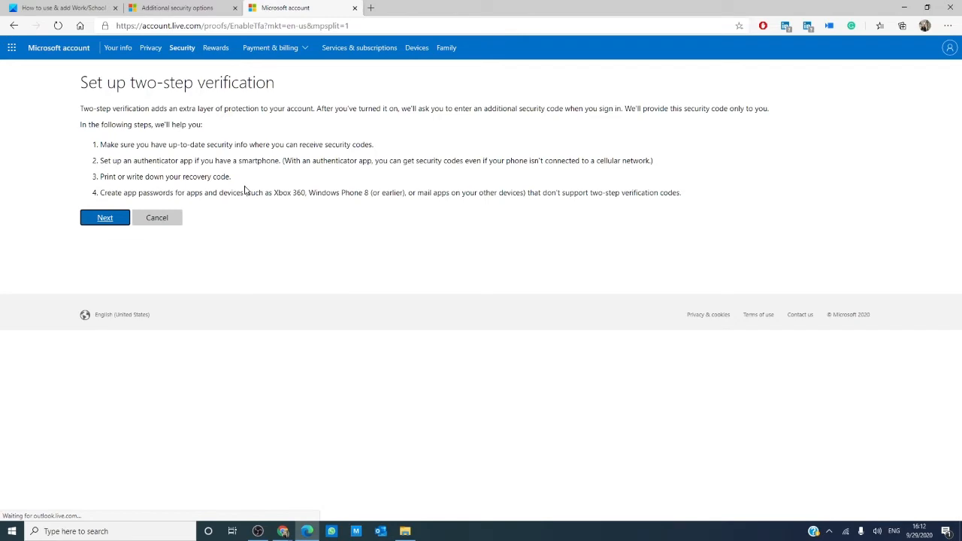
mouse_move(224, 235)
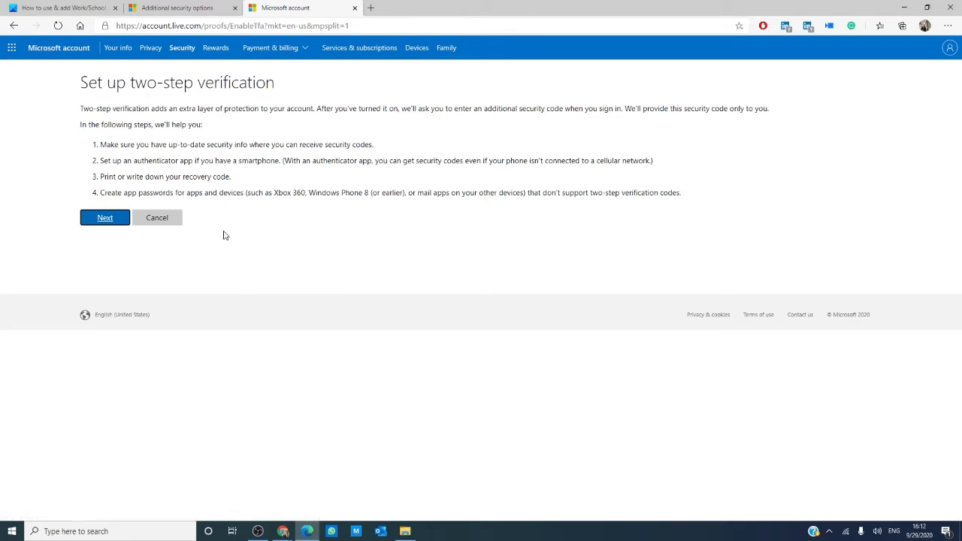
left_click(104, 217)
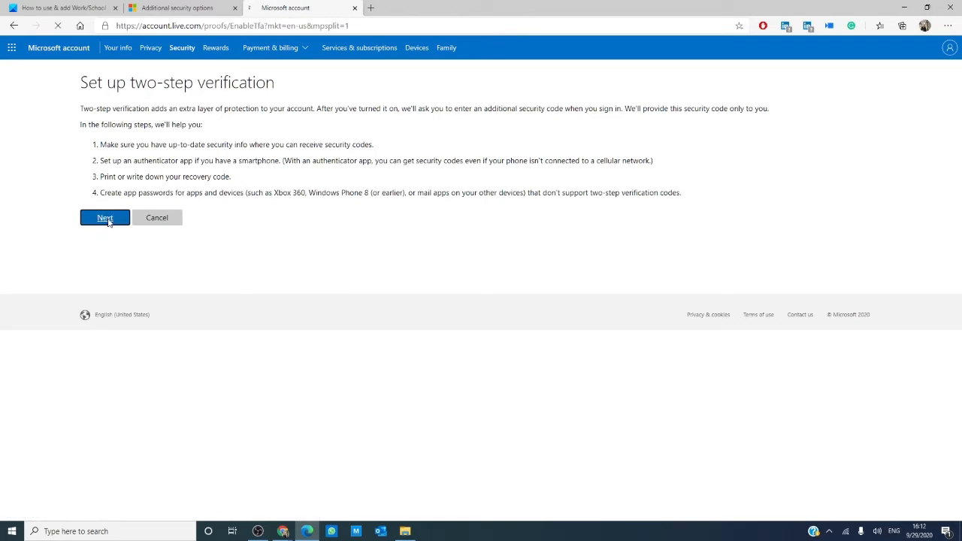
left_click(105, 217)
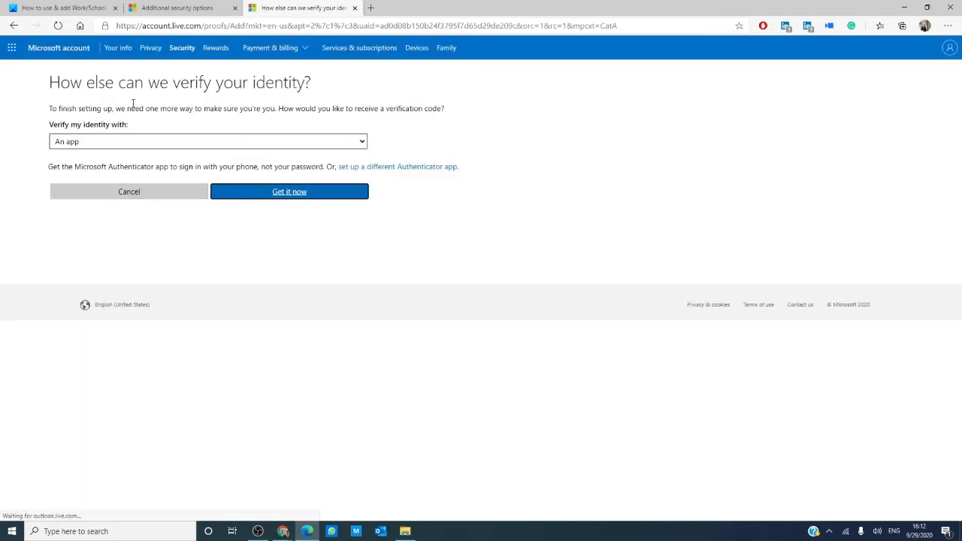
Choose 'An app' for verification, open the Authenticator download page, then return to setup.
left_click(208, 141)
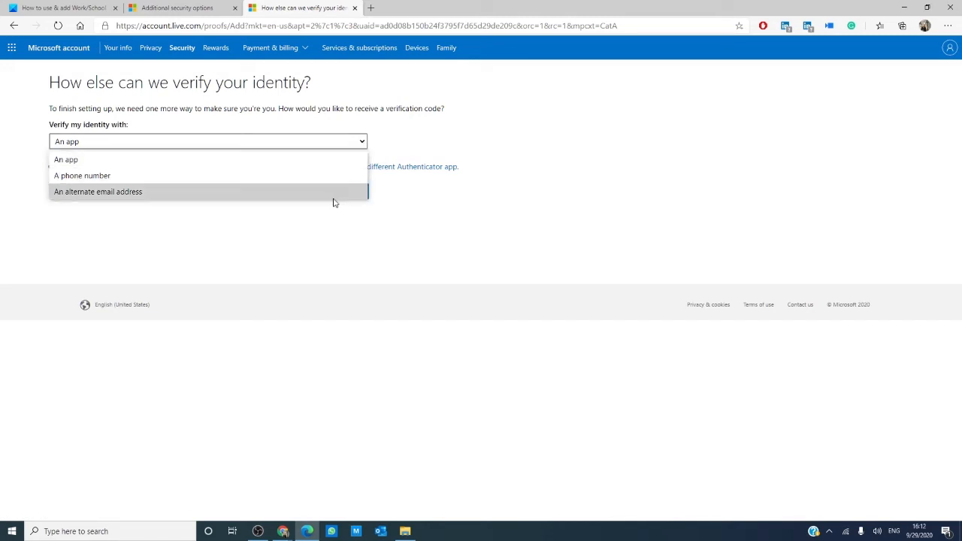
left_click(66, 159)
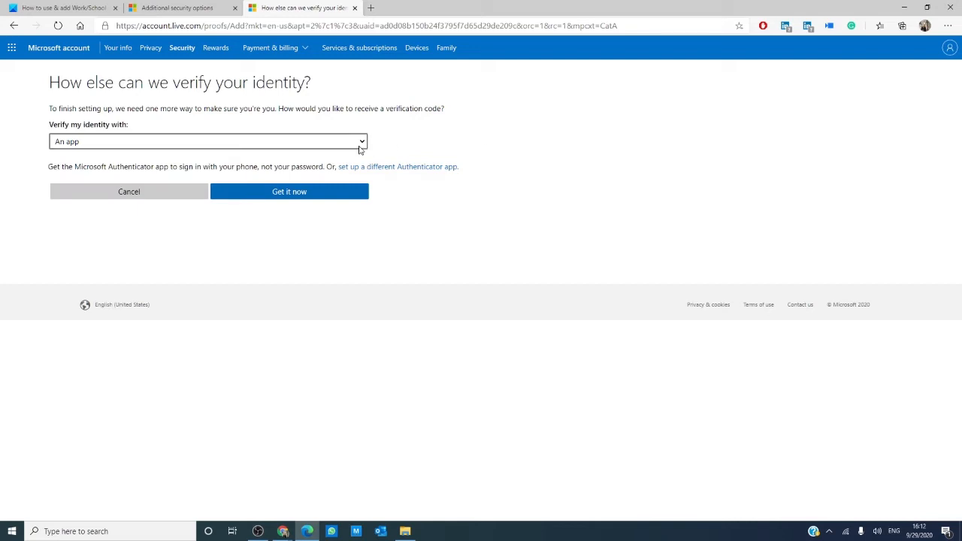
left_click(288, 191)
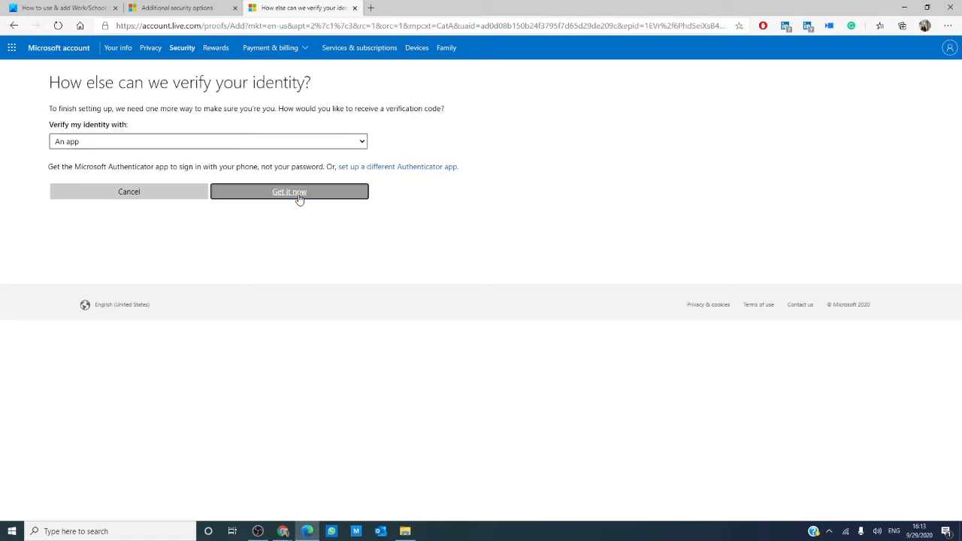
left_click(288, 191)
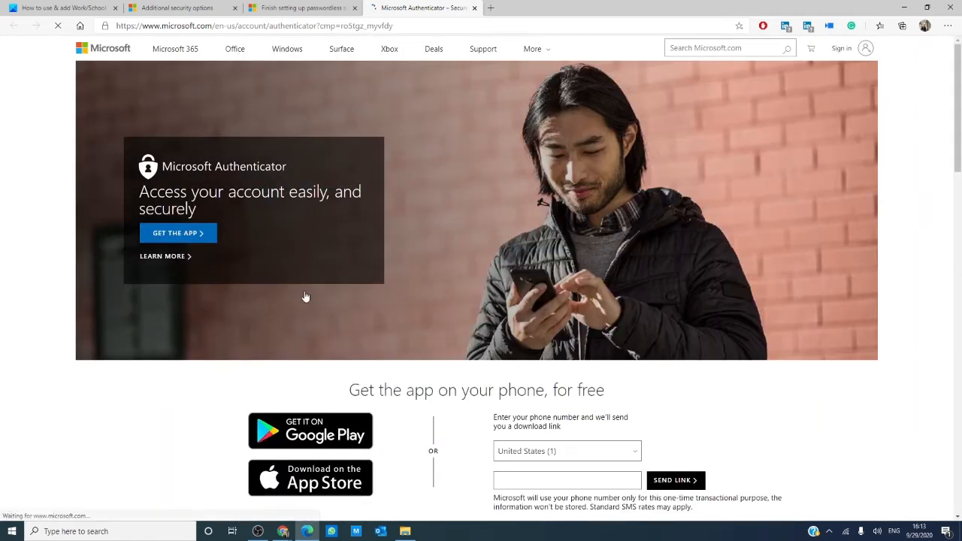
scroll("down", 3)
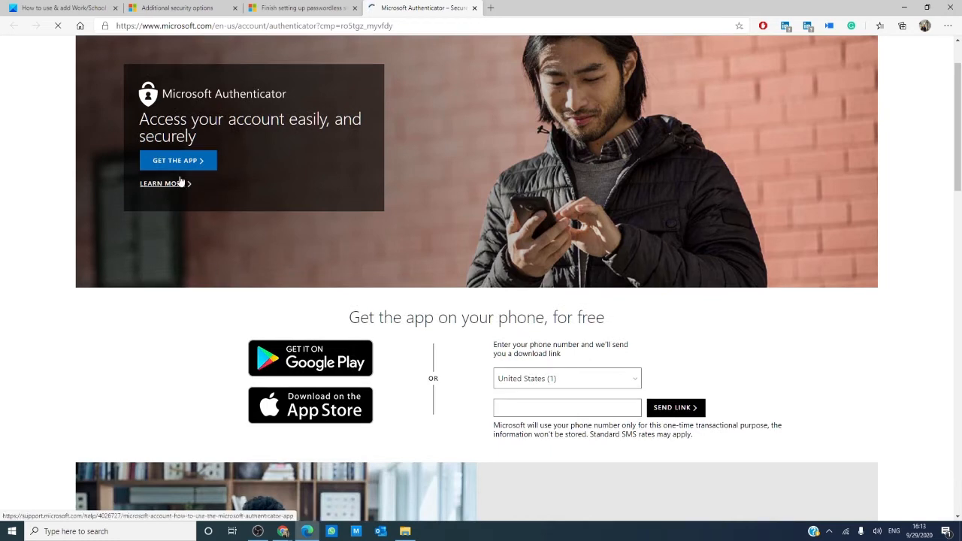
left_click(301, 8)
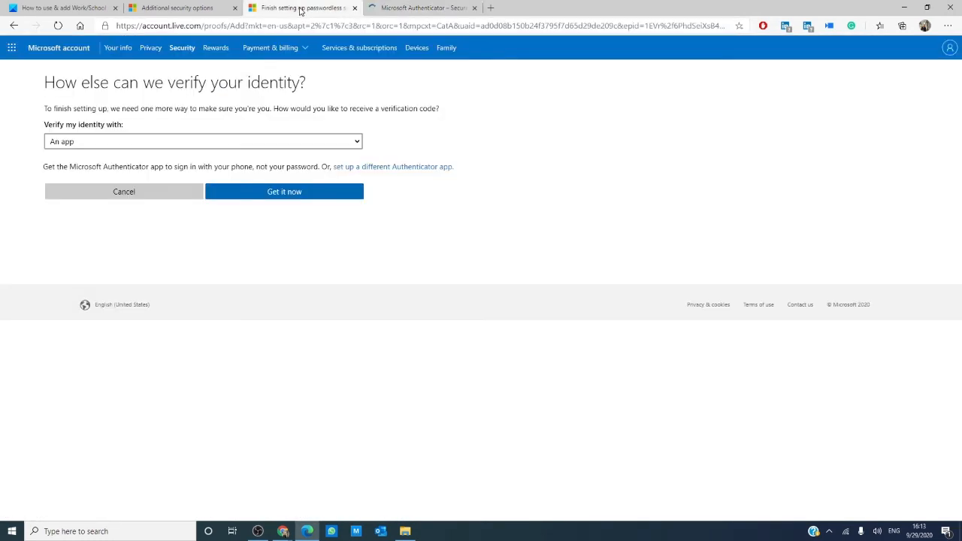
Finish passwordless sign-in setup and close the 'You're all set!' confirmation.
left_click(284, 191)
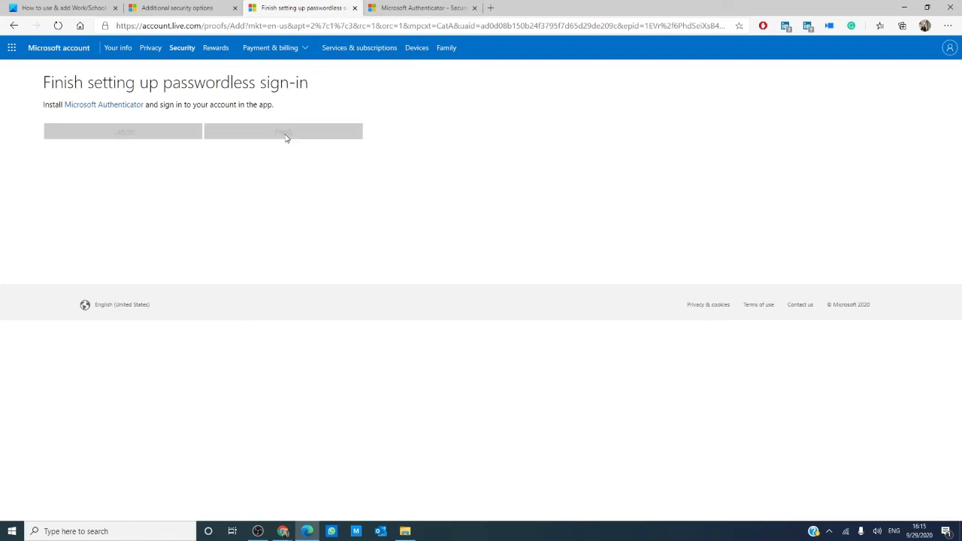
left_click(283, 132)
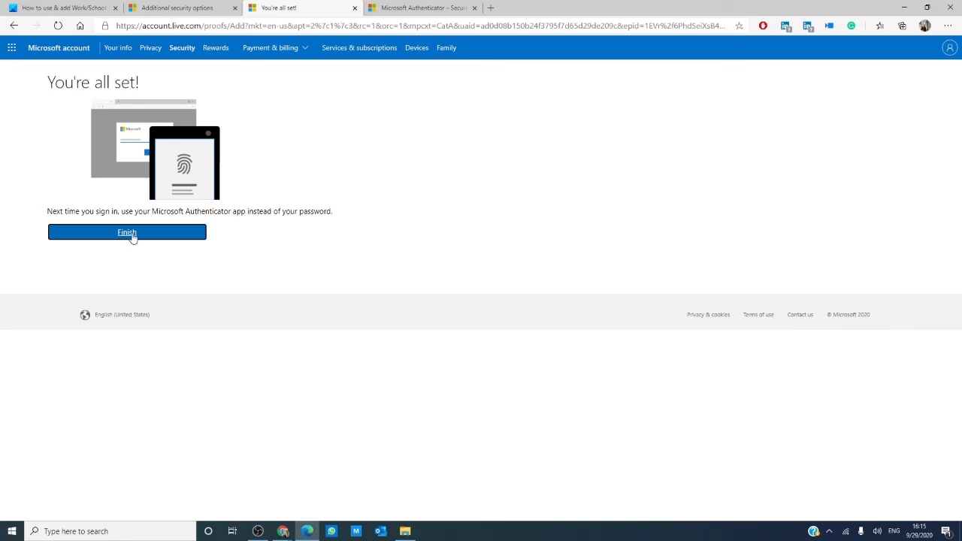
left_click(127, 231)
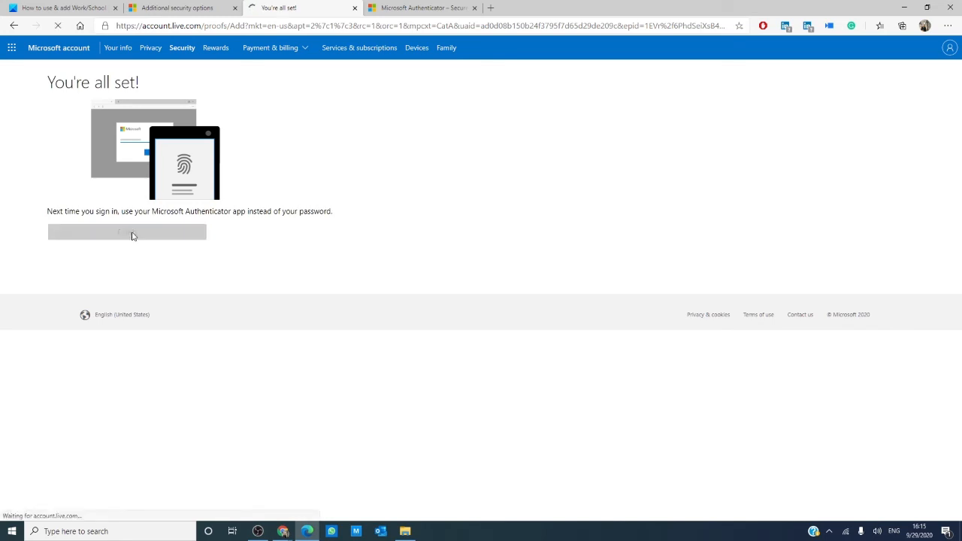
Reach the 'Two-step verification is turned on' recovery code page, then switch to the TheWindowsClub tab.
left_click(126, 231)
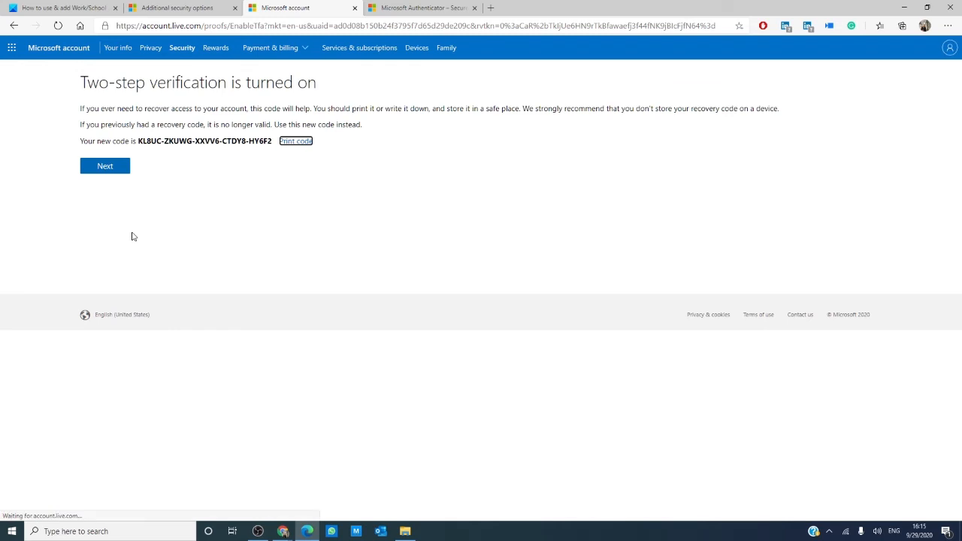
mouse_move(265, 157)
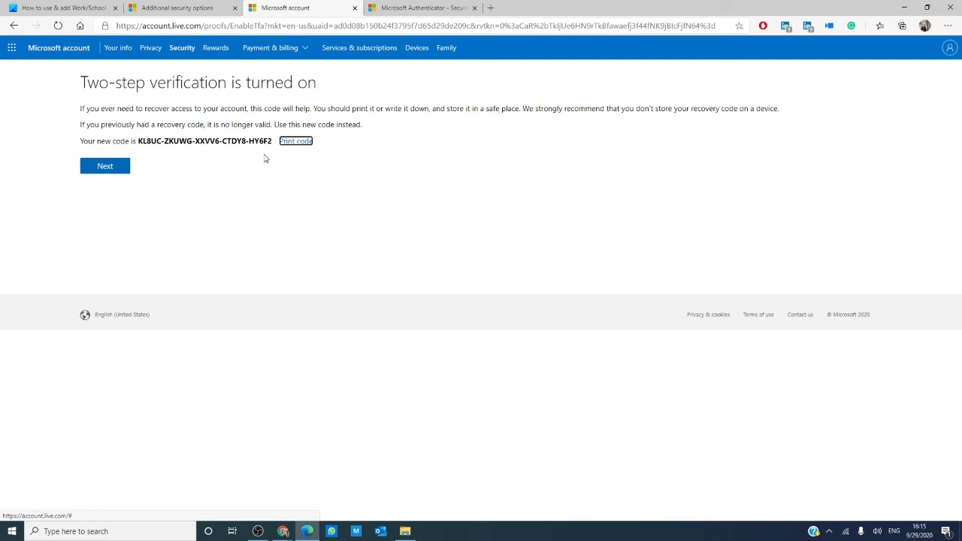
left_click(64, 7)
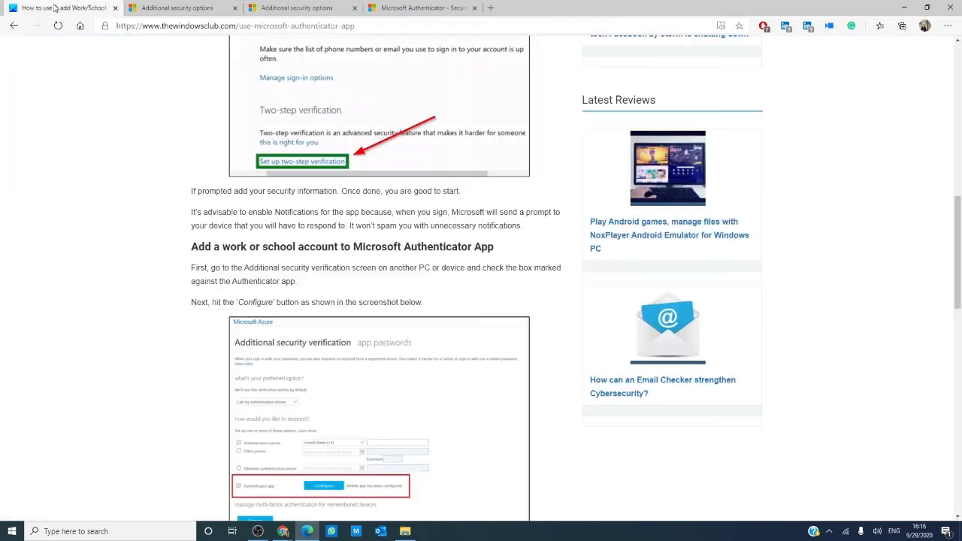